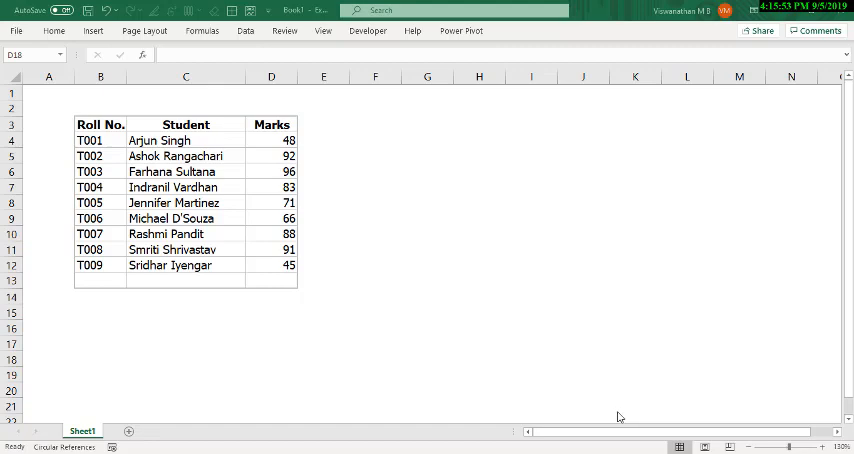
mouse_move(606, 414)
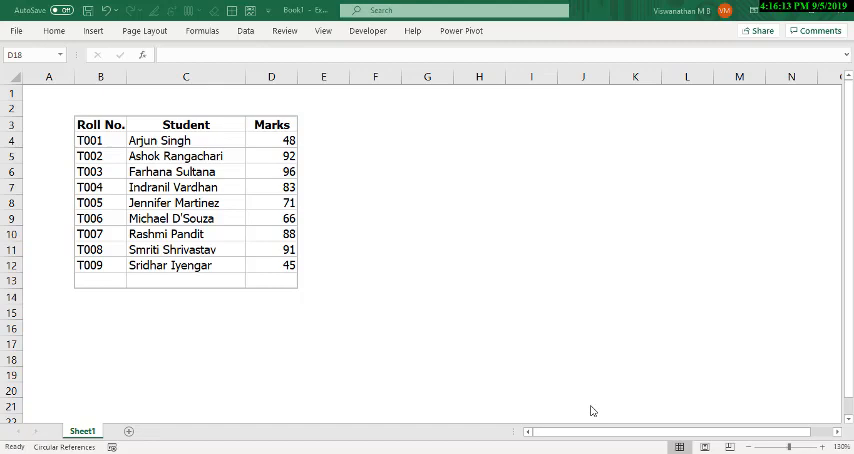
mouse_move(270, 264)
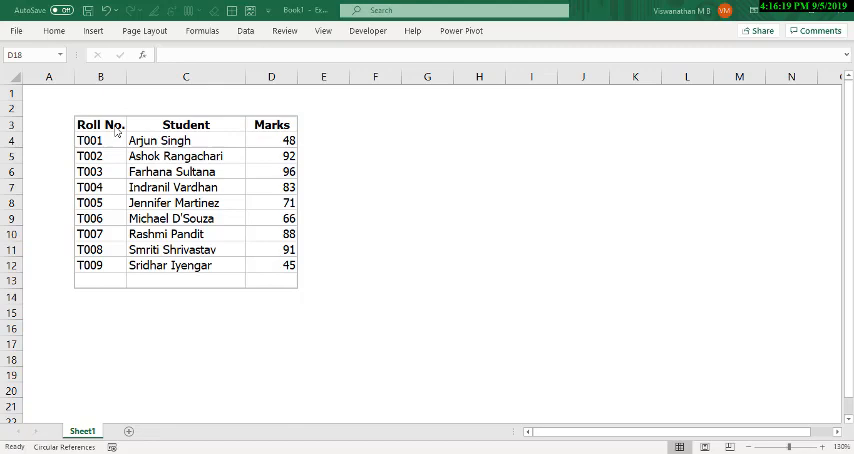
click(272, 358)
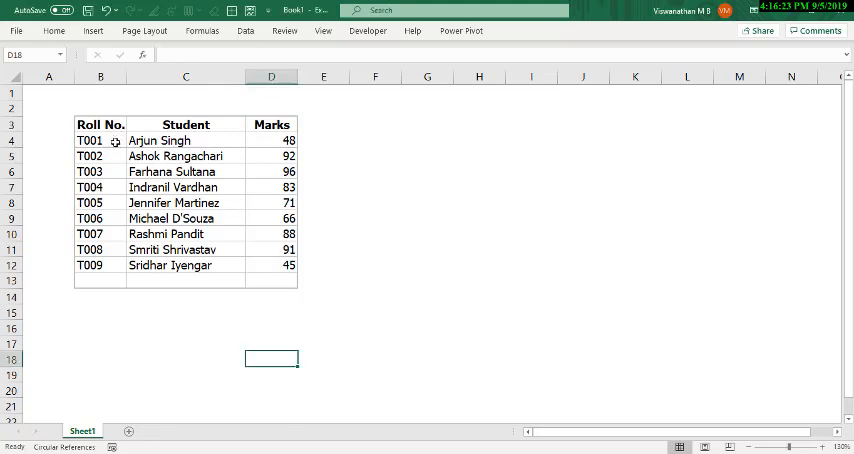
click(100, 140)
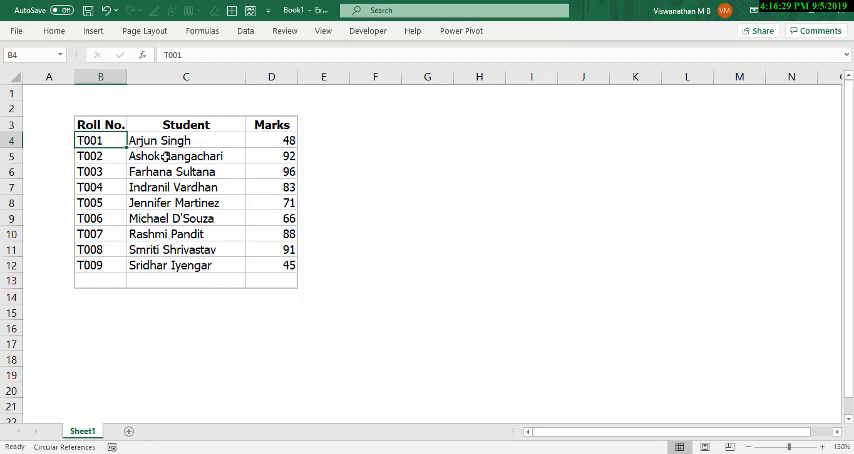
click(186, 140)
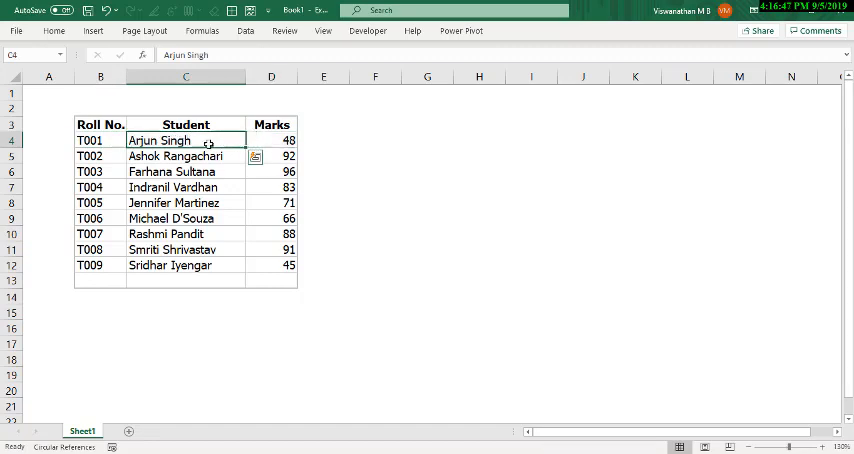
mouse_move(332, 140)
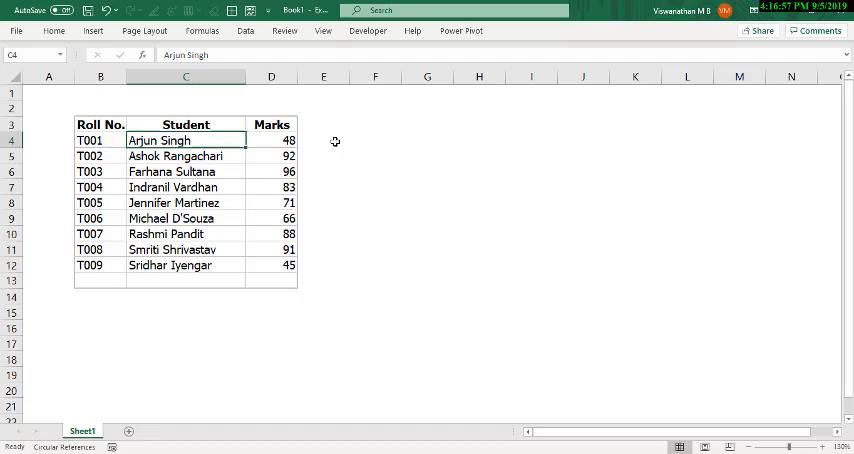
mouse_move(330, 140)
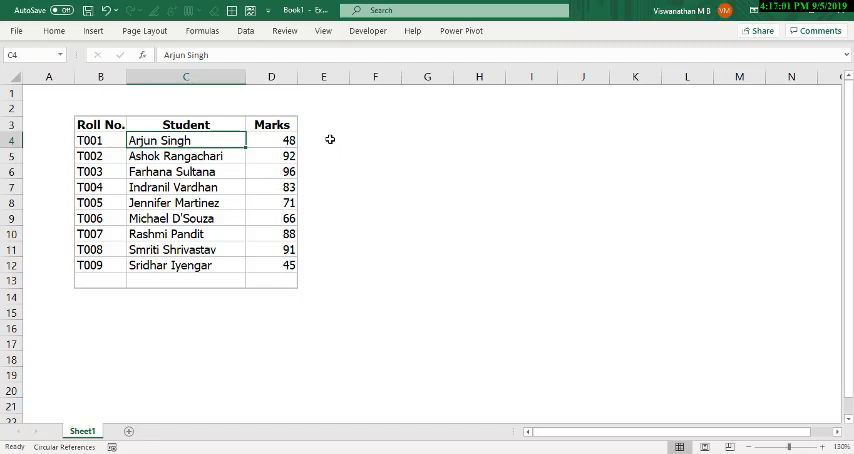
mouse_move(344, 140)
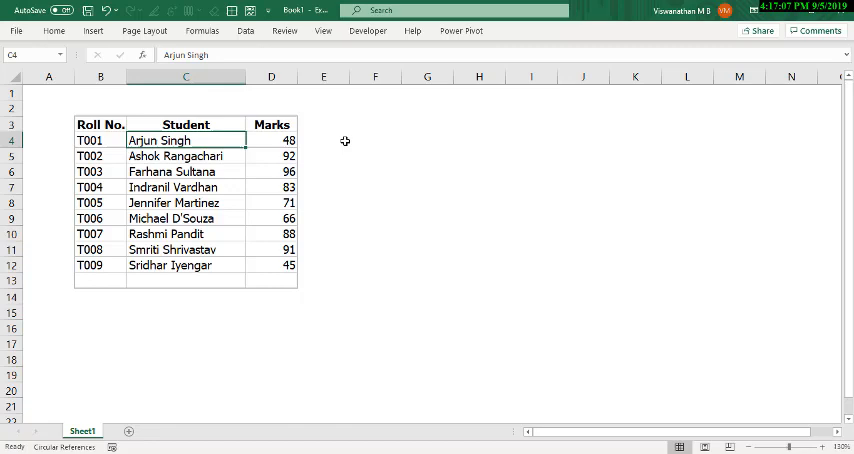
mouse_move(352, 148)
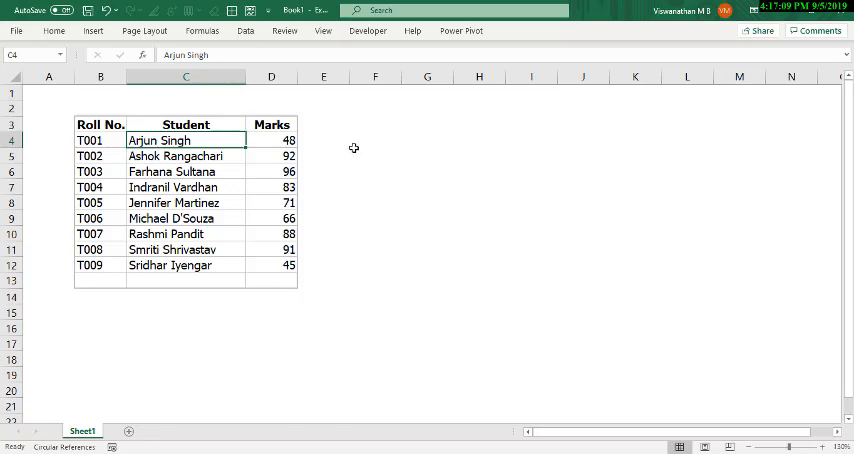
mouse_move(340, 144)
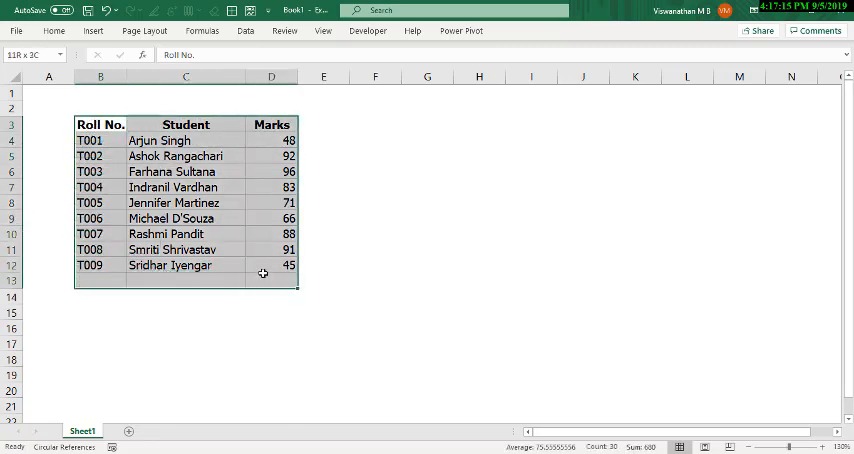
Start Insert > Table on the marks list with 'My table has headers' ticked
click(58, 100)
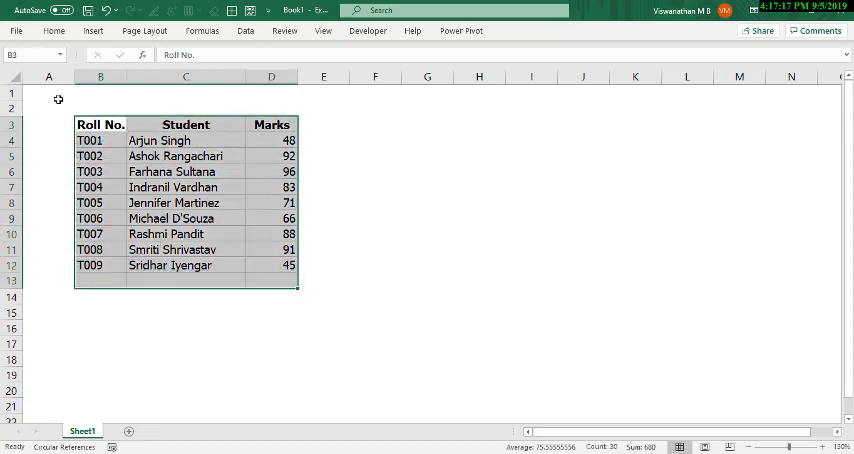
click(92, 30)
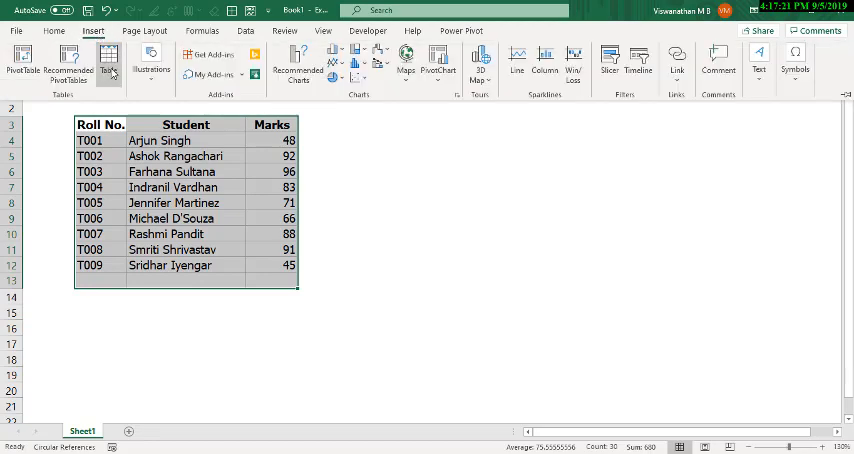
mouse_move(108, 60)
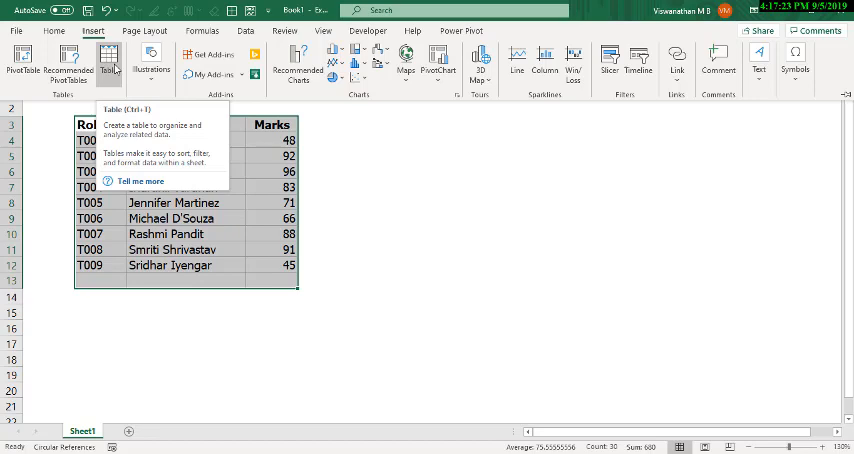
click(108, 58)
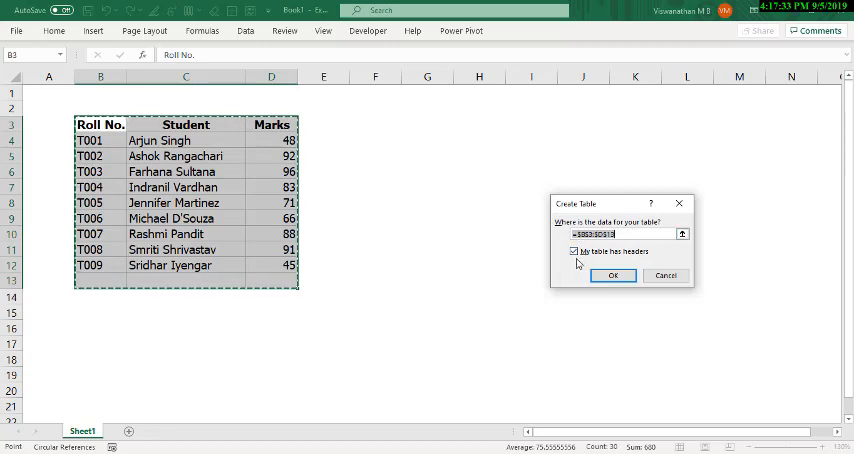
mouse_move(644, 264)
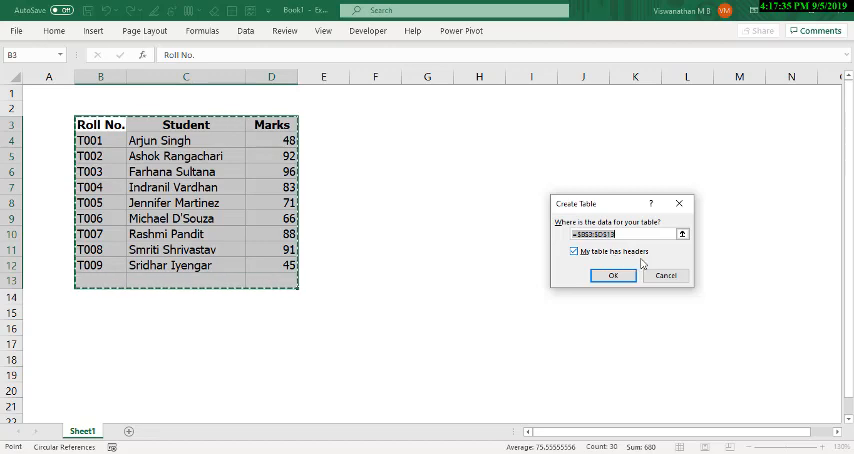
mouse_move(576, 250)
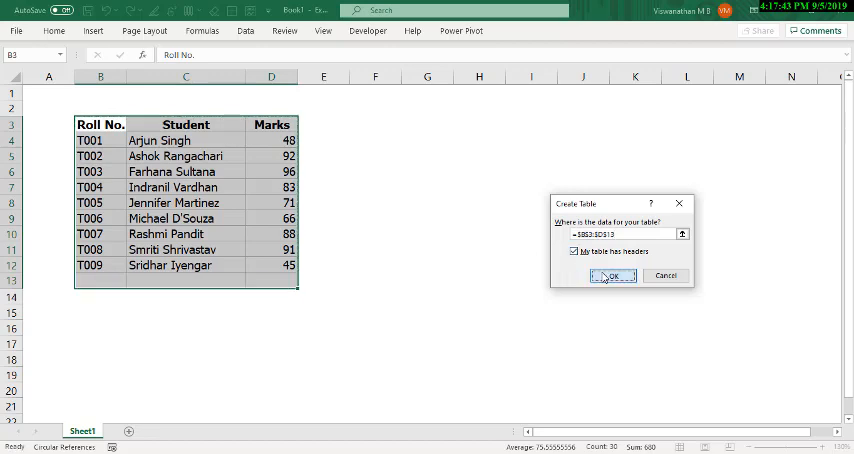
Confirm Create Table to format the list, then move to F3 for the average
click(612, 276)
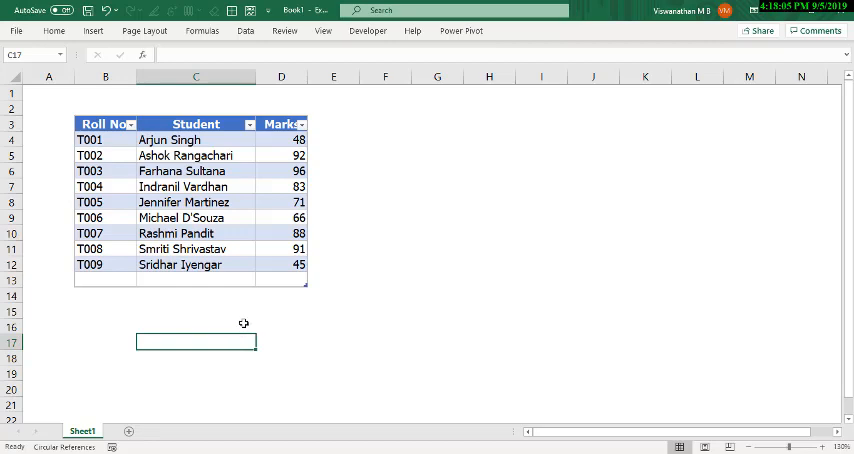
mouse_move(404, 184)
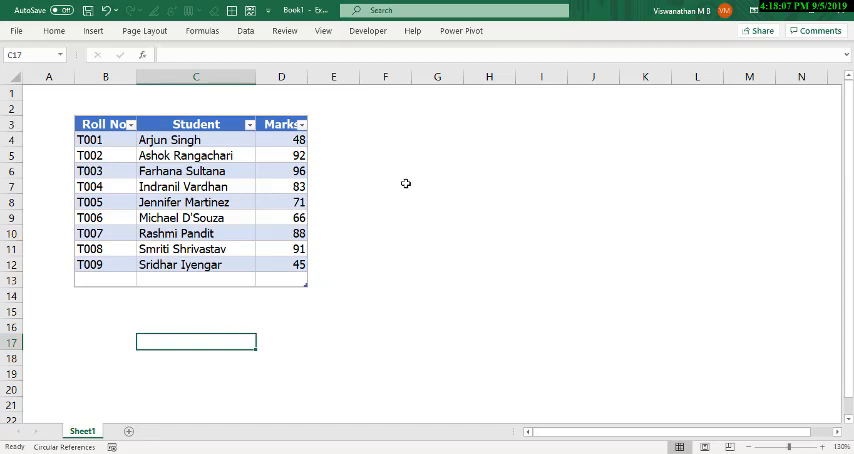
click(384, 124)
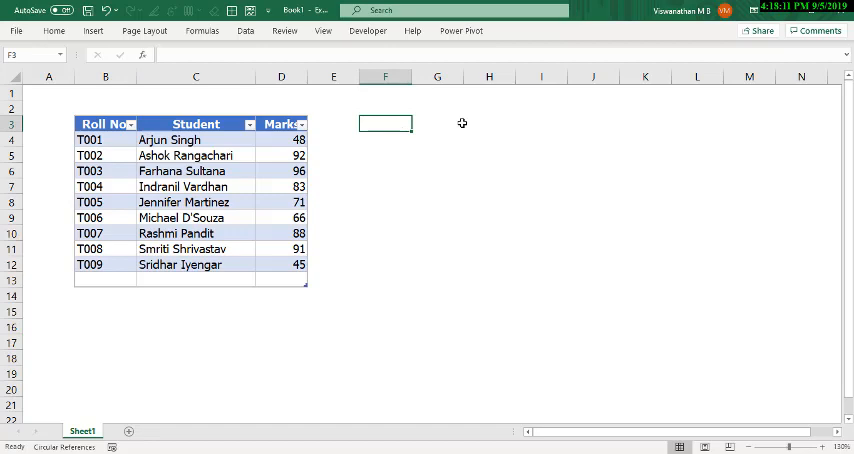
Enter =AVERAGE over the Marks values D4:D12 in F3, giving 75.5556
text(=)
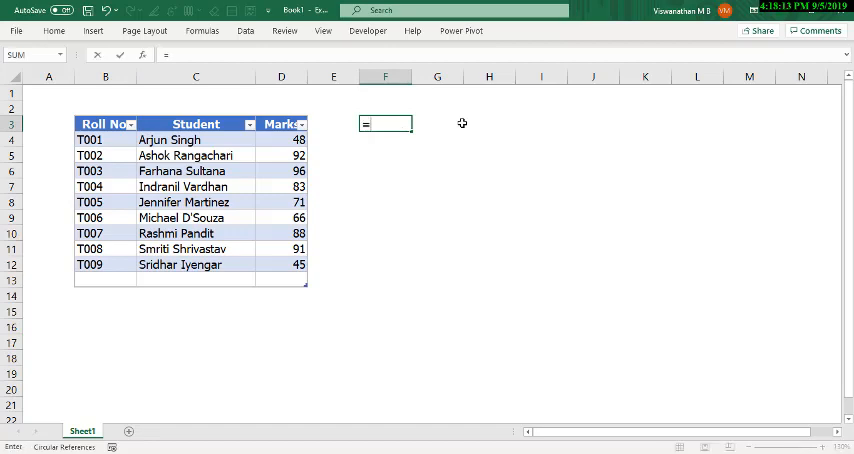
text(=AVERAGE()
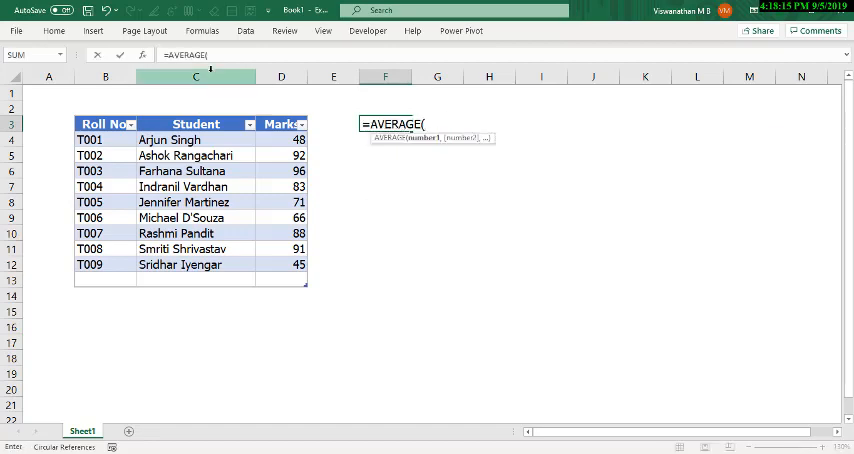
drag(280, 140, 280, 276)
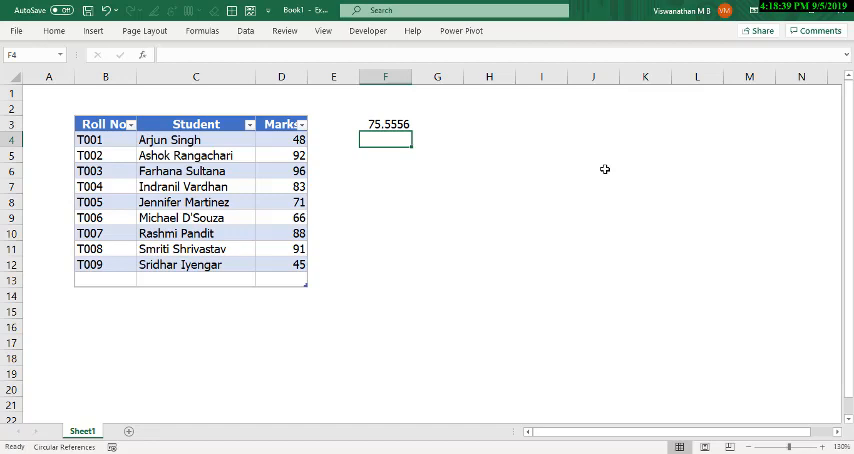
Enter a second AVERAGE in F5 using the table's Marks column reference, giving 75.5556
text(=averg)
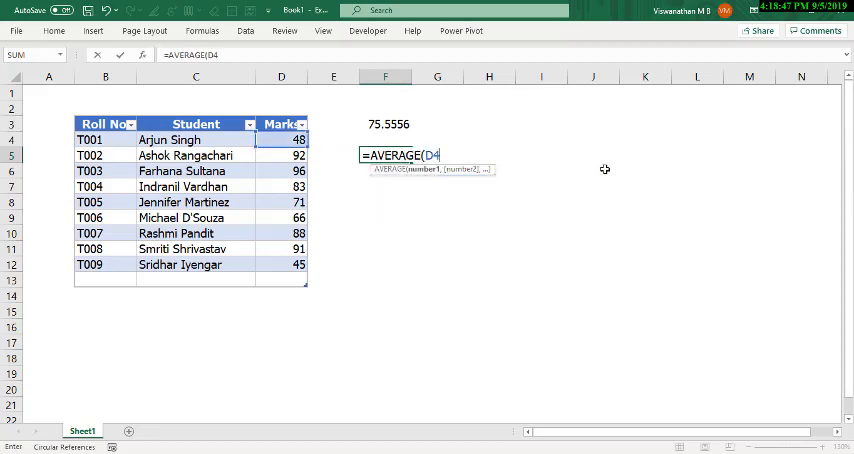
text(:D)
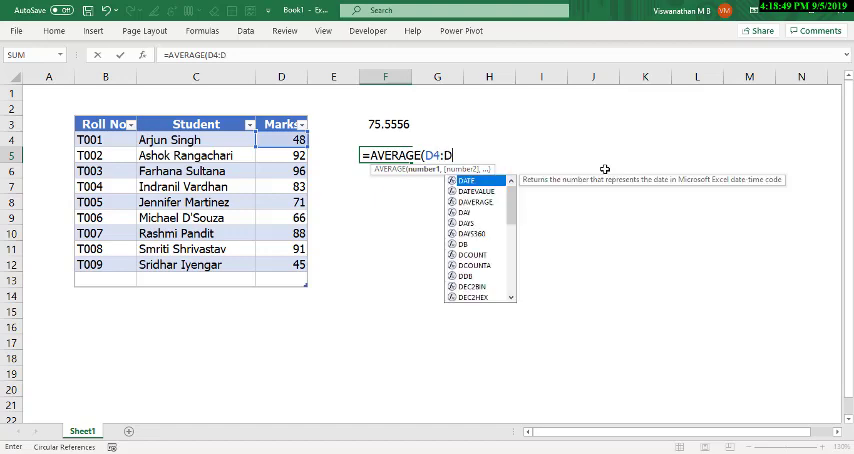
key(Return)
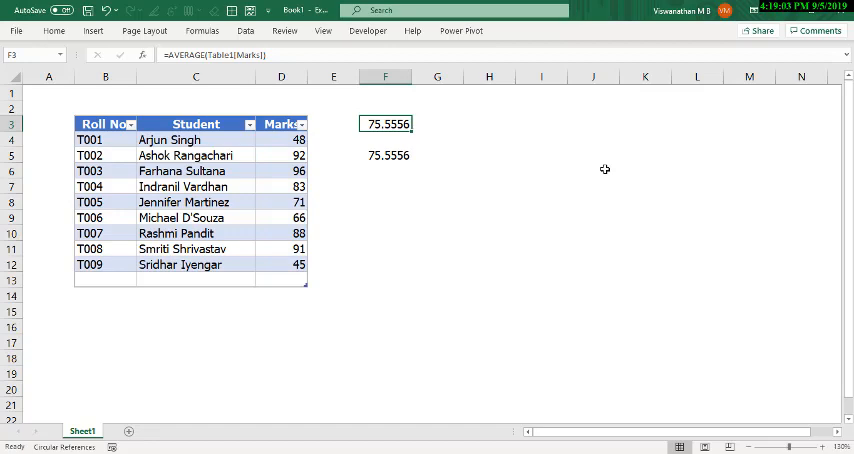
mouse_move(488, 176)
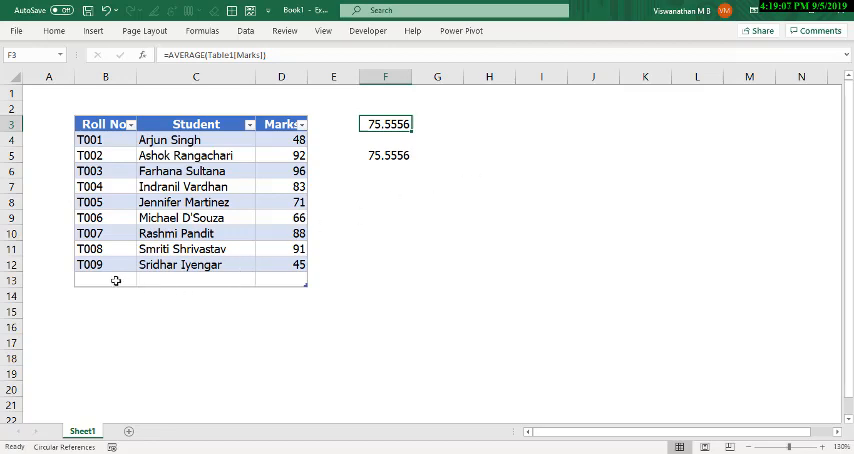
text(T)
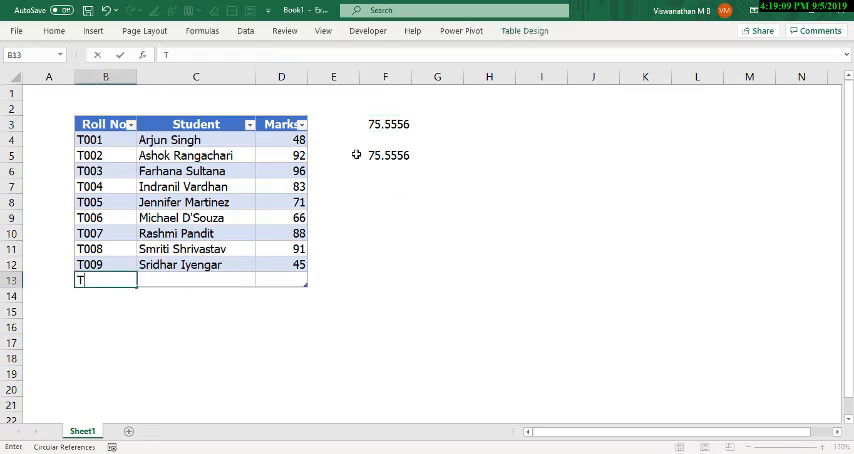
text(010)
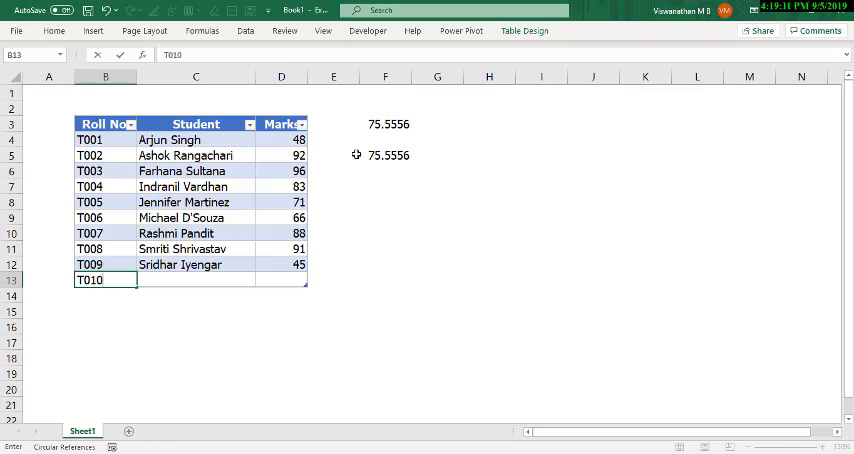
click(196, 280)
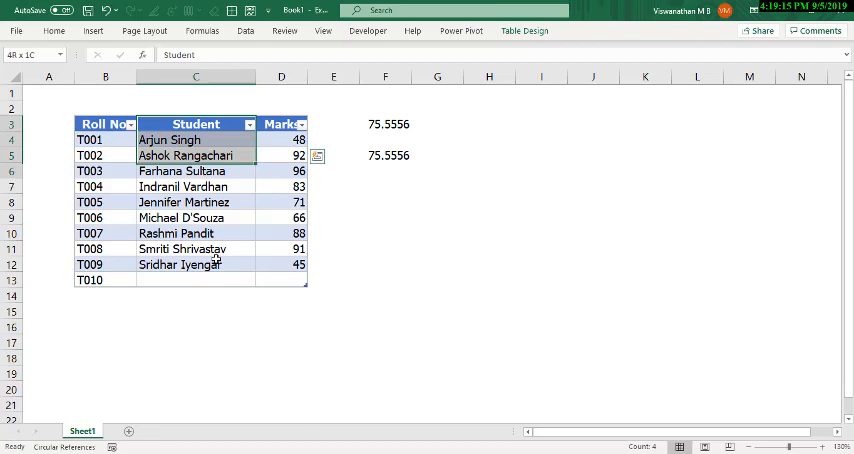
click(196, 280)
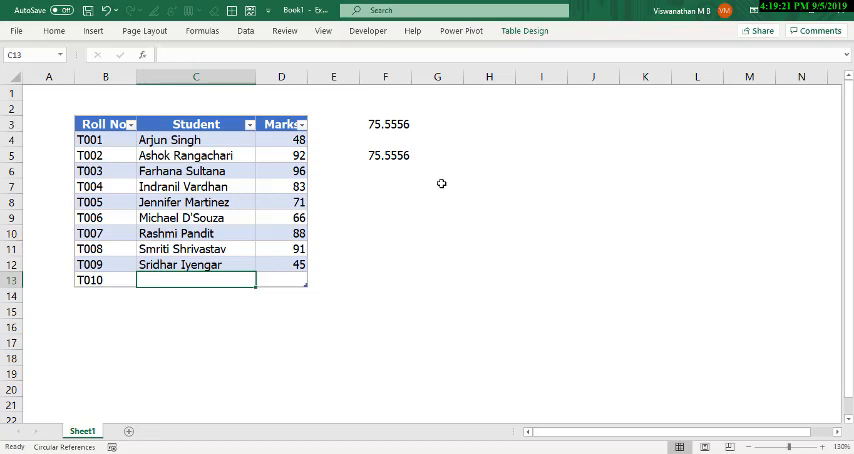
text(Steffani)
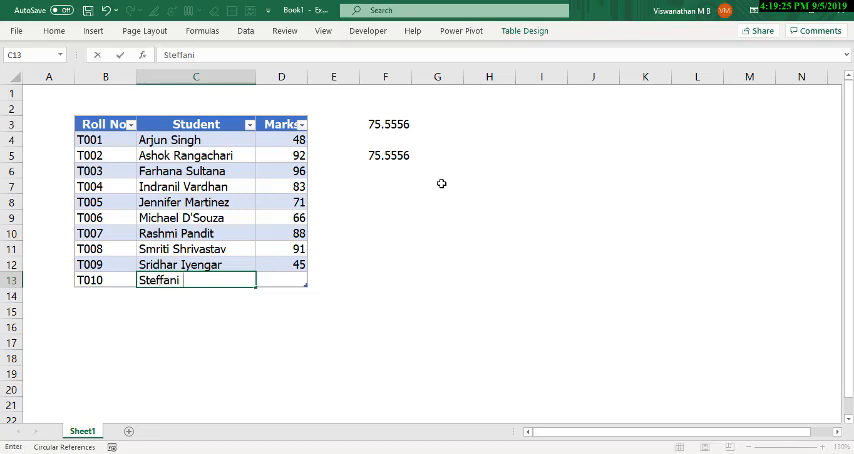
key(Tab)
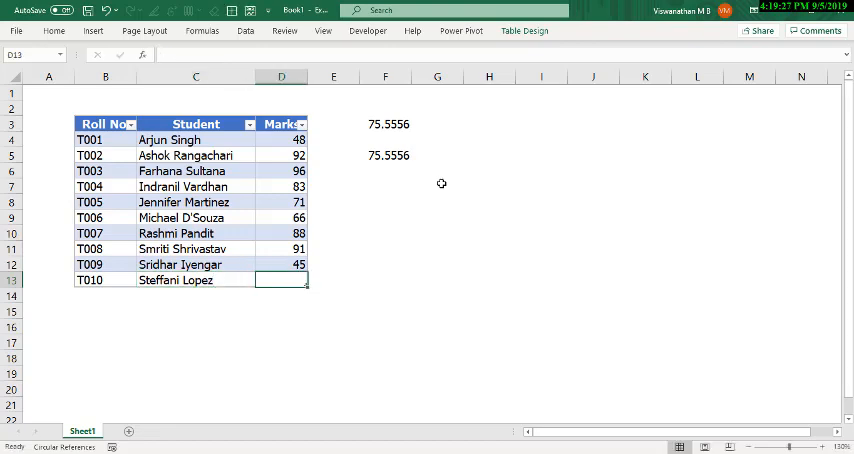
text(68)
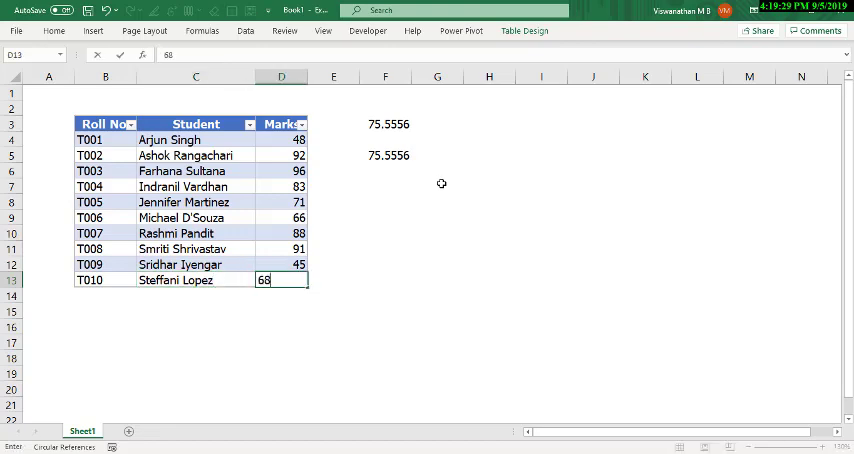
key(Return)
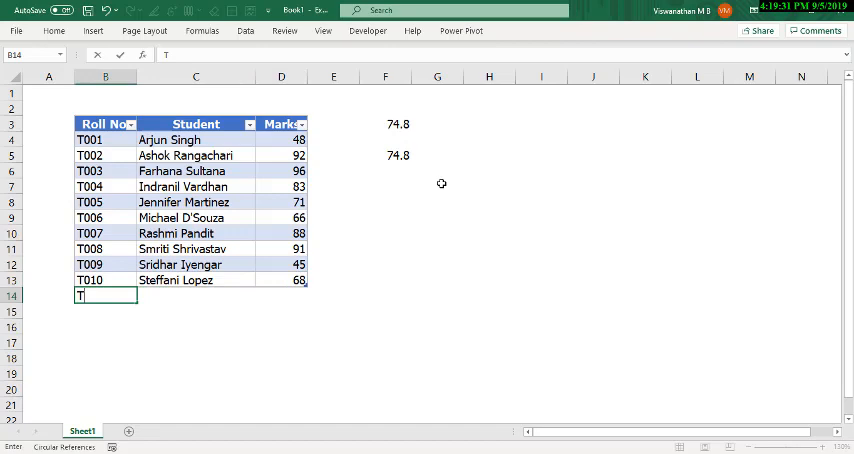
text(011)
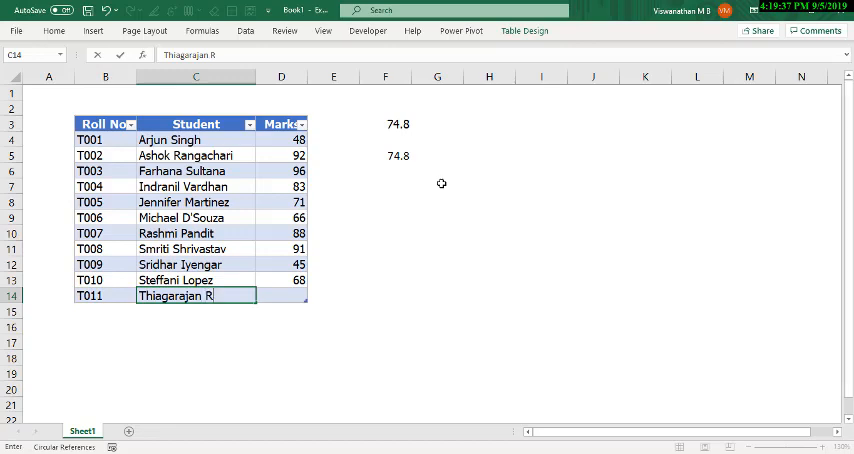
text(amku)
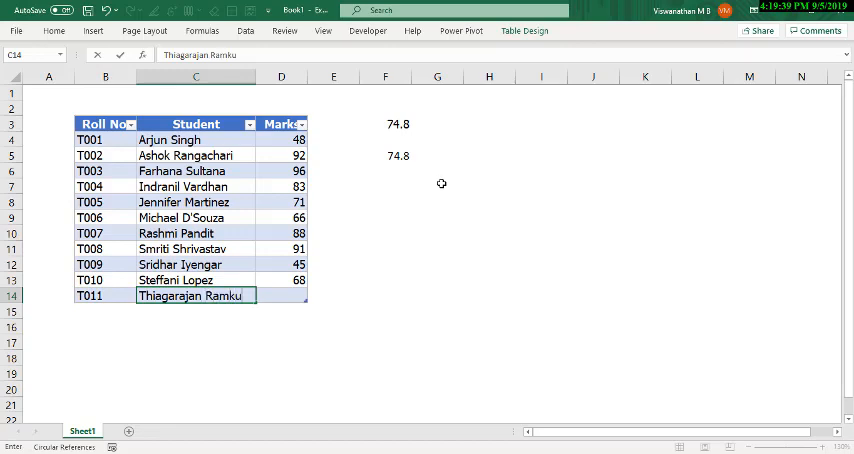
text(71)
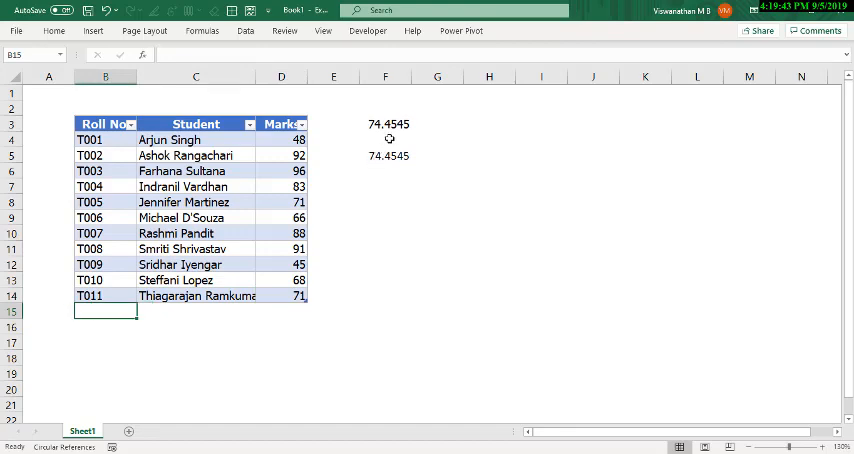
click(384, 124)
text(T)
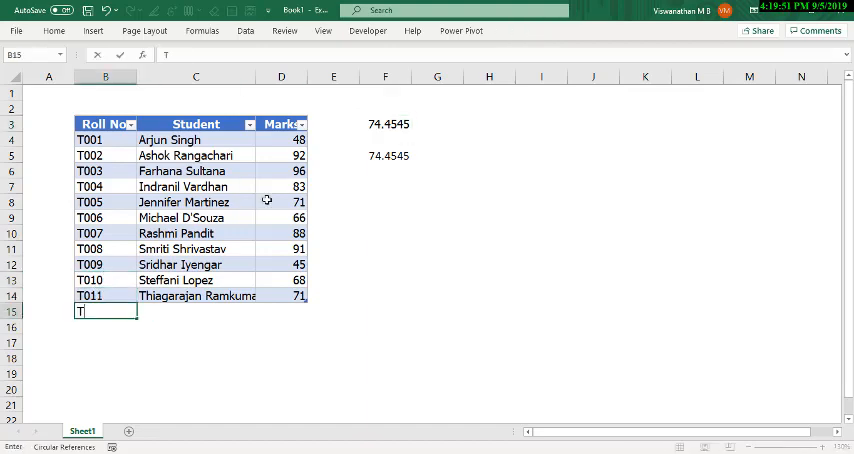
text(012)
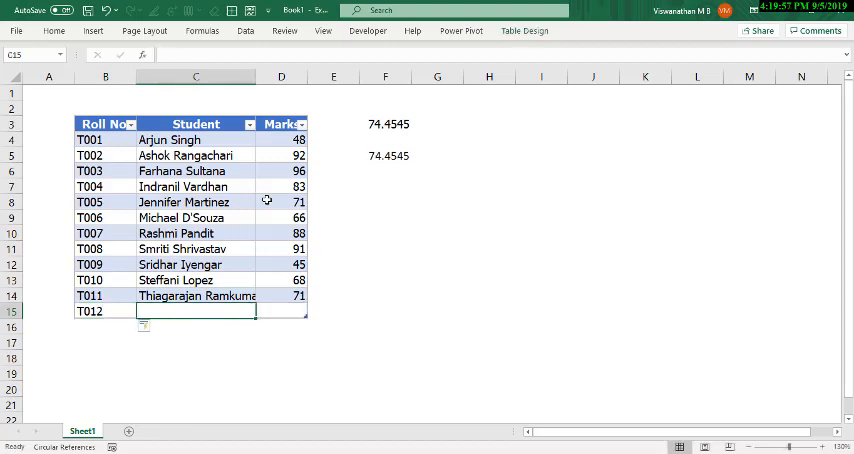
text(Urvashi)
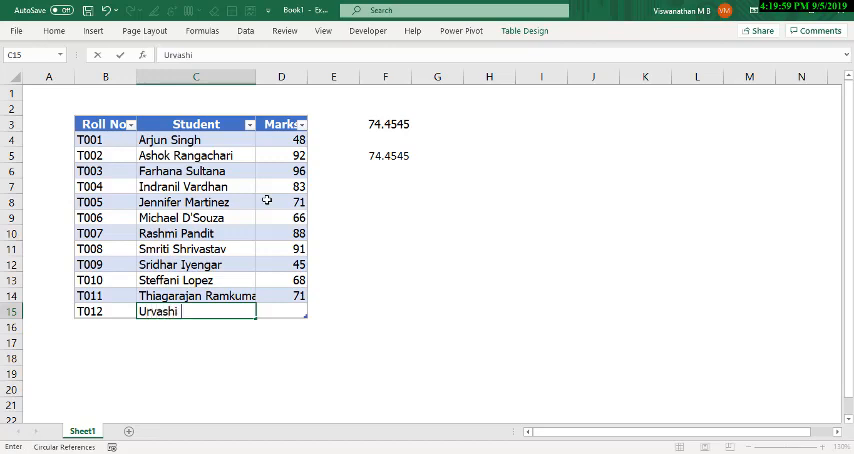
text(Nair)
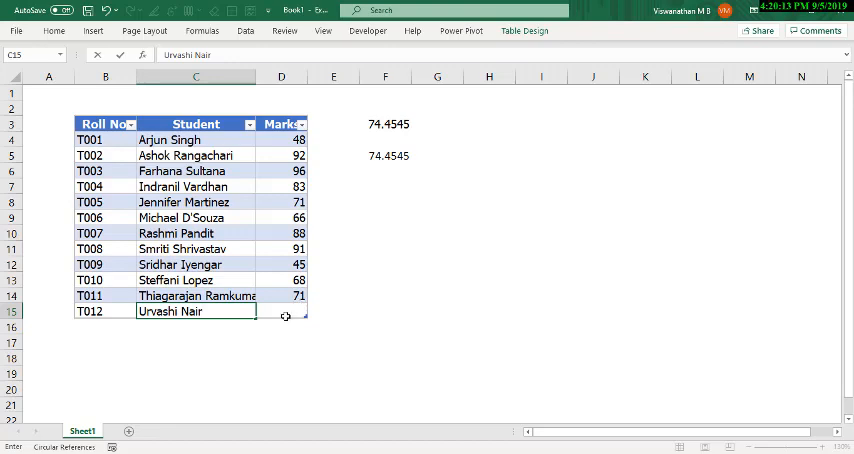
key(tab)
text(75)
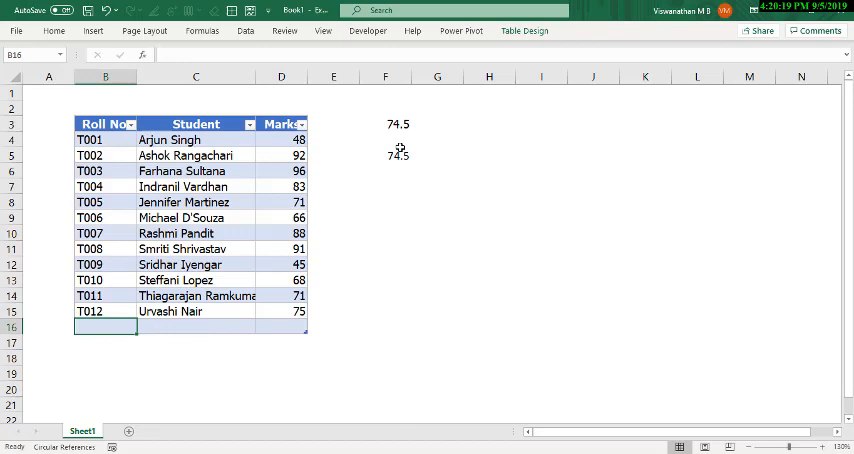
click(384, 124)
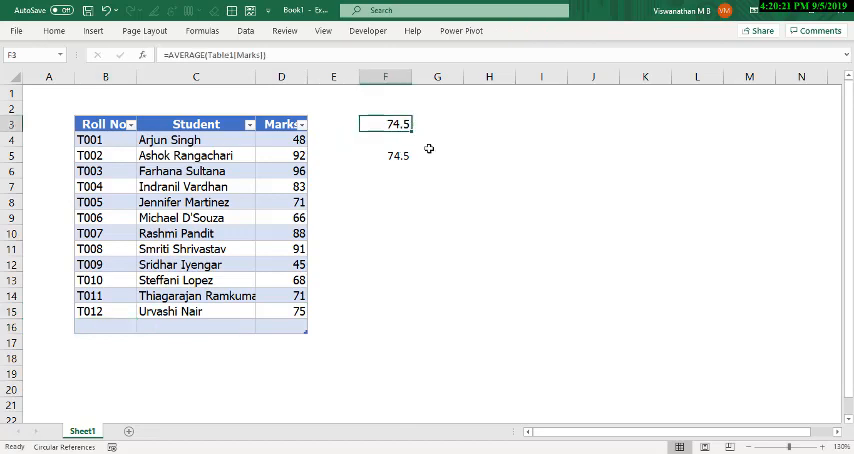
double_click(384, 124)
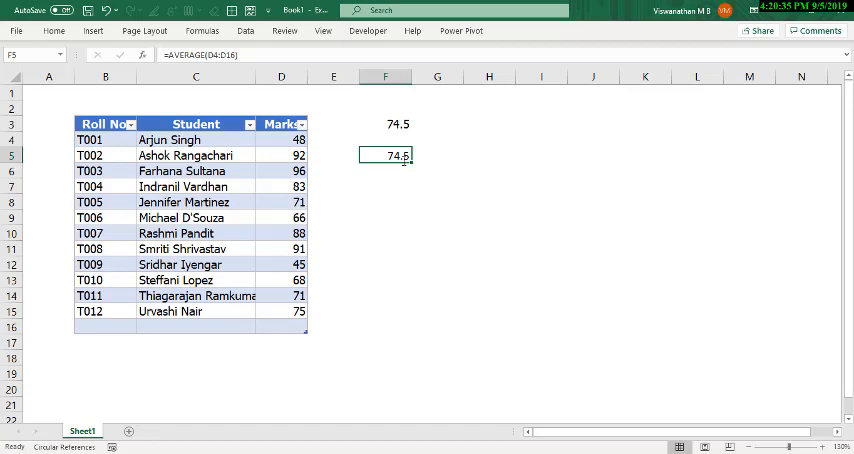
mouse_move(200, 200)
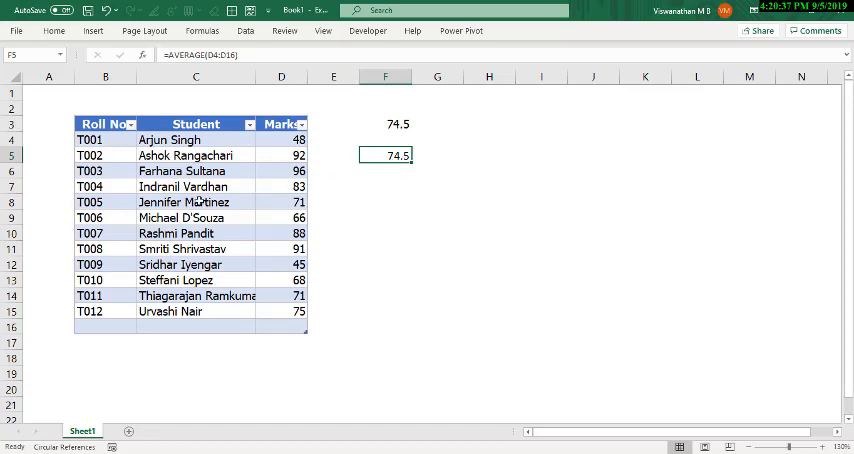
click(196, 202)
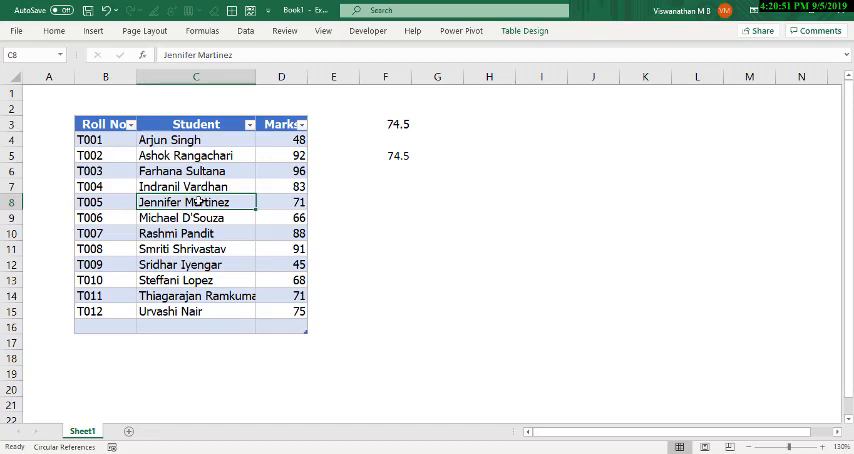
mouse_move(196, 202)
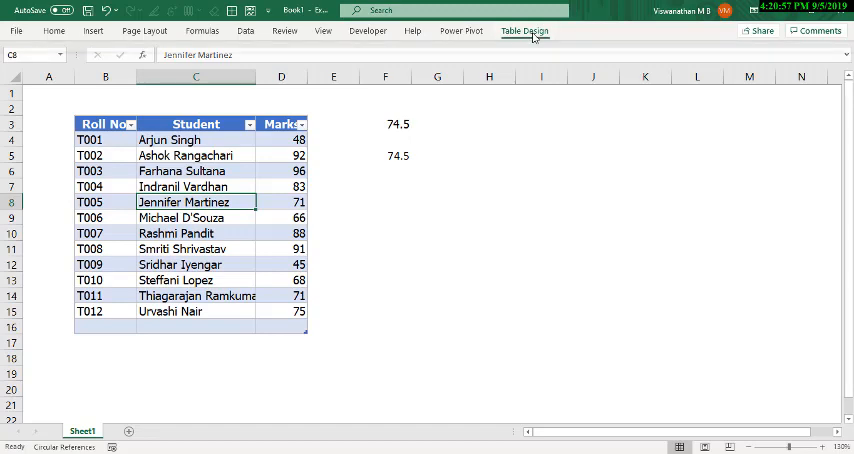
In Table Design, rename Table1 to Marklist so F3 refers to Marklist[Marks]
click(524, 32)
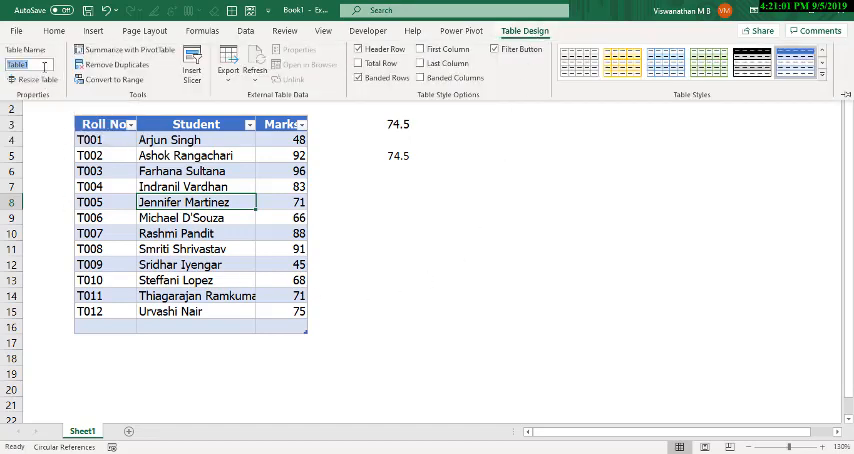
mouse_move(20, 64)
text(Marklist)
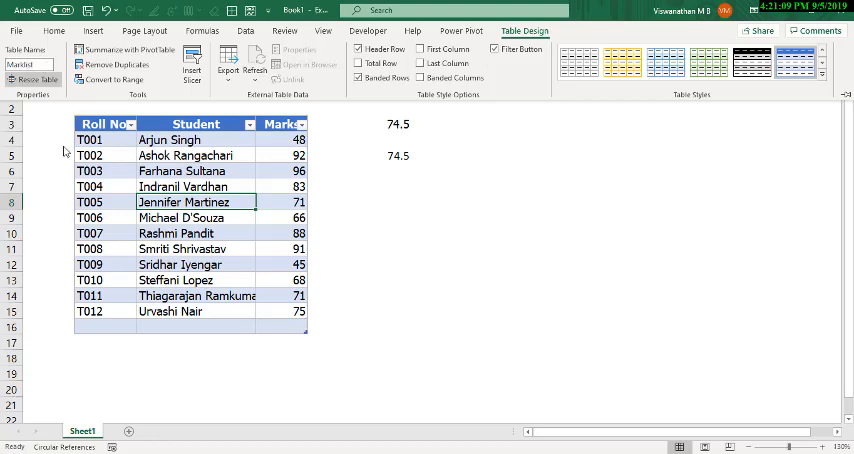
click(384, 124)
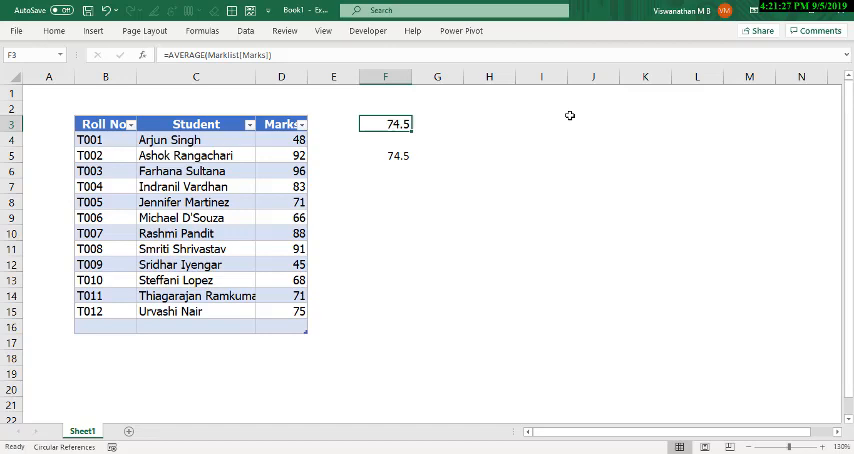
click(384, 156)
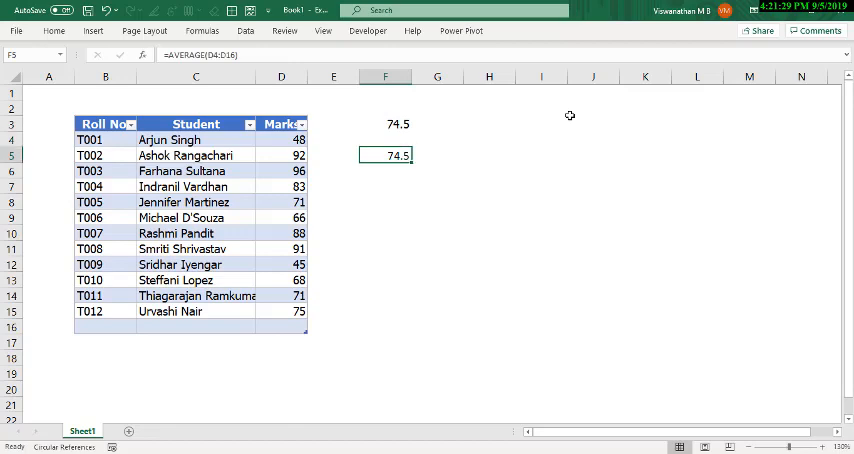
double_click(384, 156)
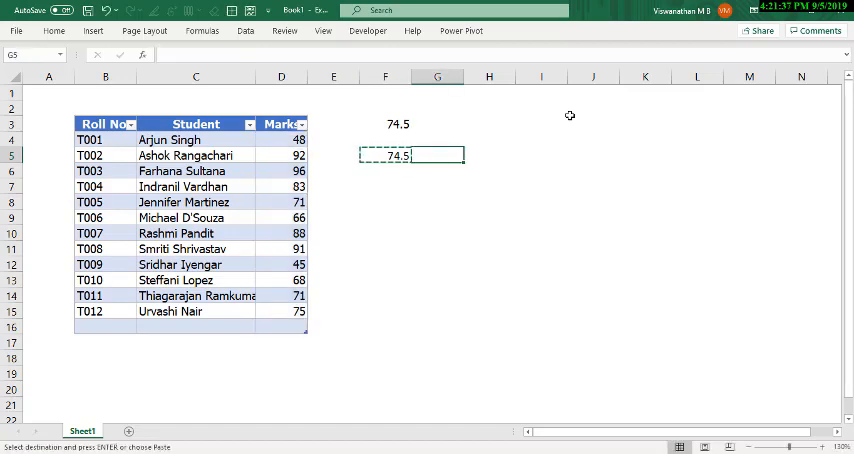
text(=AVERAGE(E4:E16))
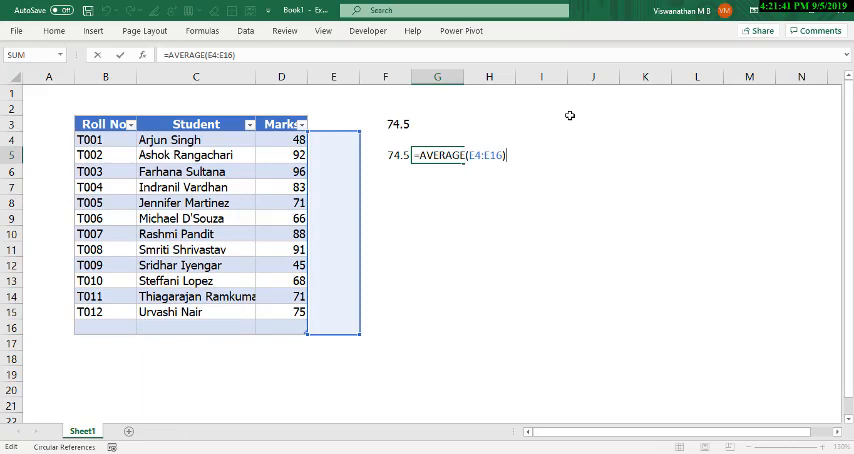
key(Escape)
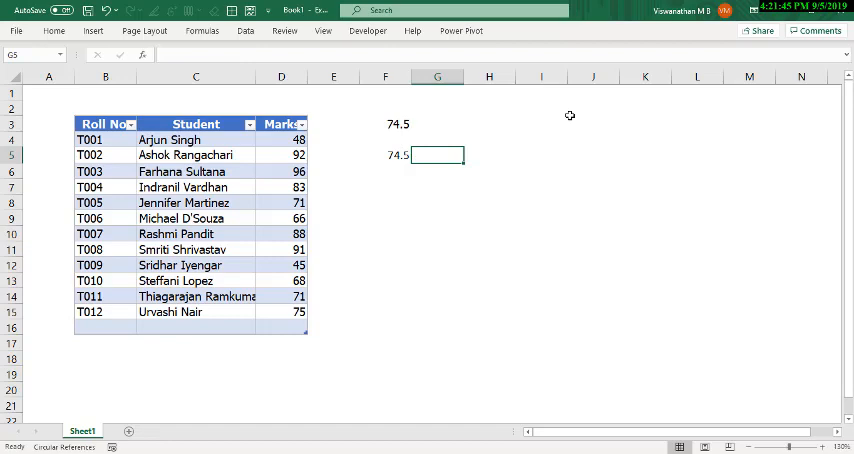
click(384, 124)
text(=AVERAGE(Marklist[Marks]))
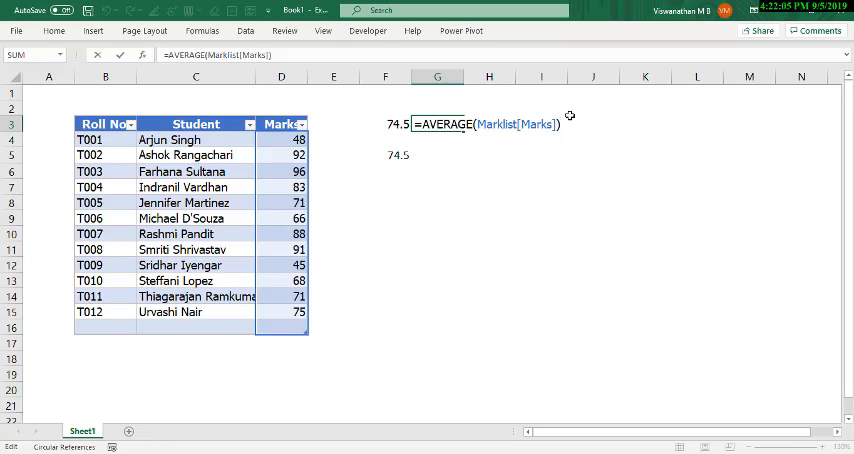
key(Return)
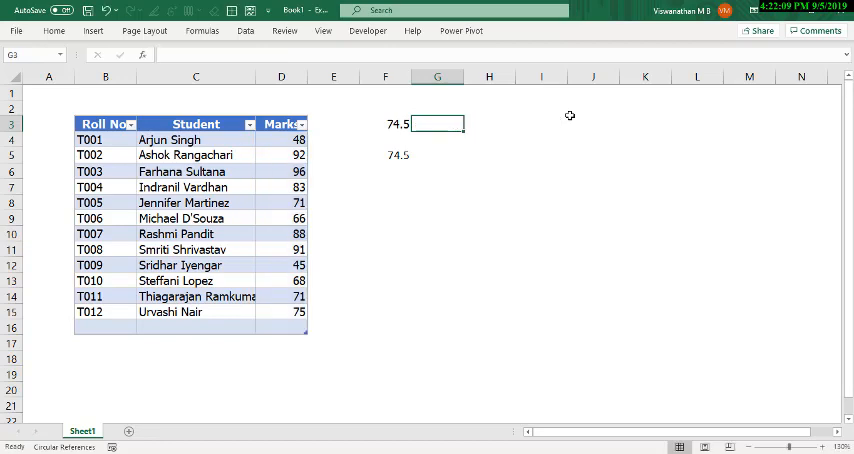
Enter =AVERAGE(Marklist[Roll No.]) in G3, which returns #DIV/0!
click(384, 124)
text(=AVERAGE(Marklist[Roll No.]))
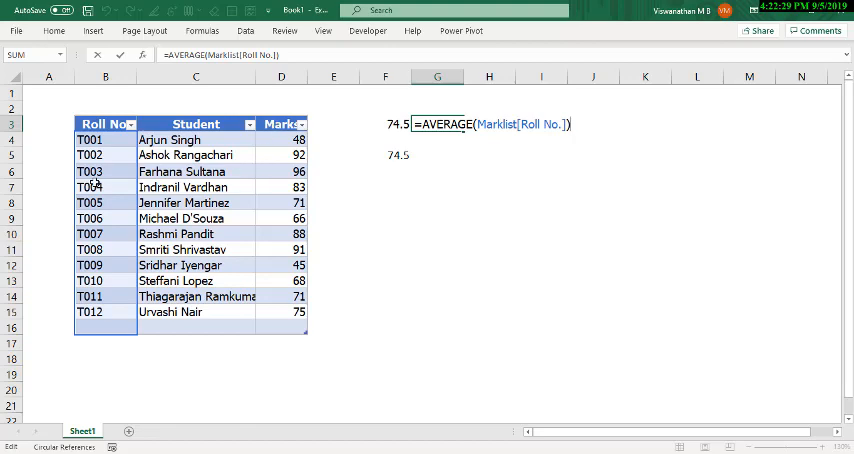
mouse_move(204, 172)
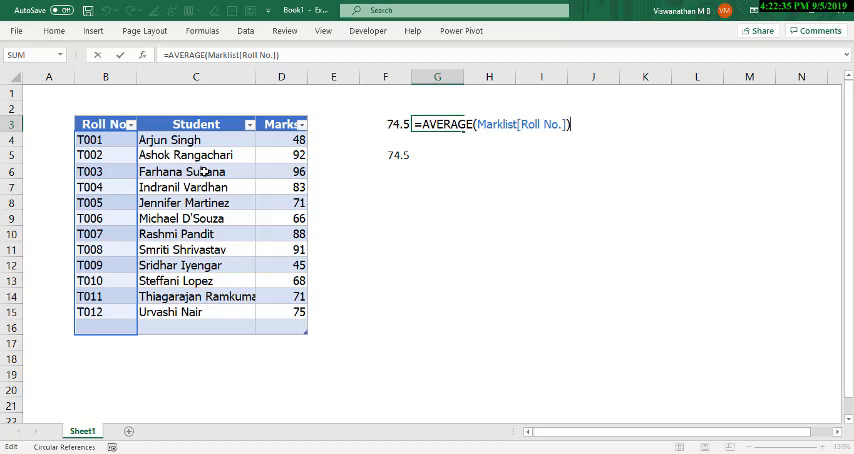
key(Return)
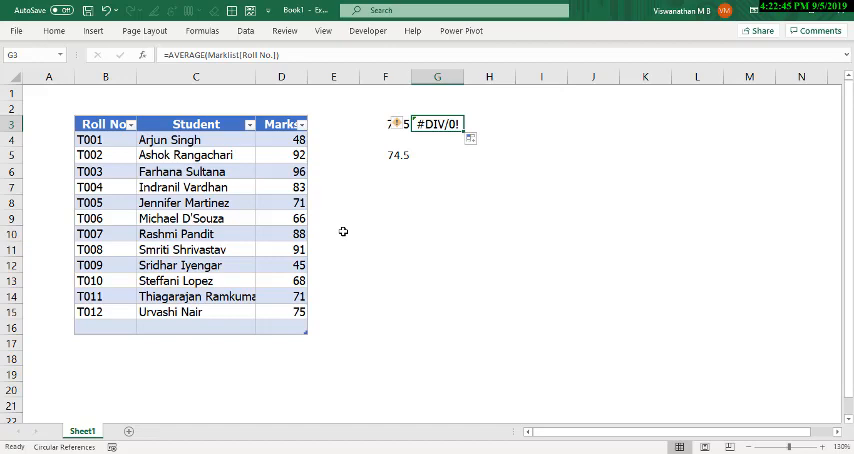
mouse_move(380, 170)
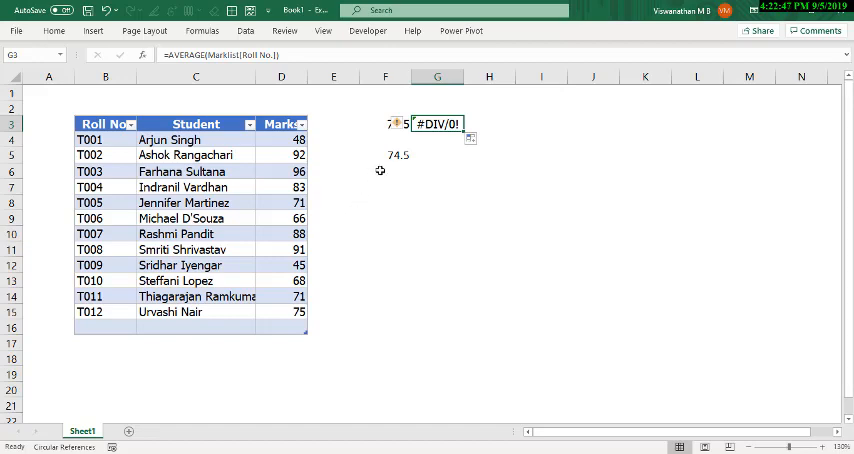